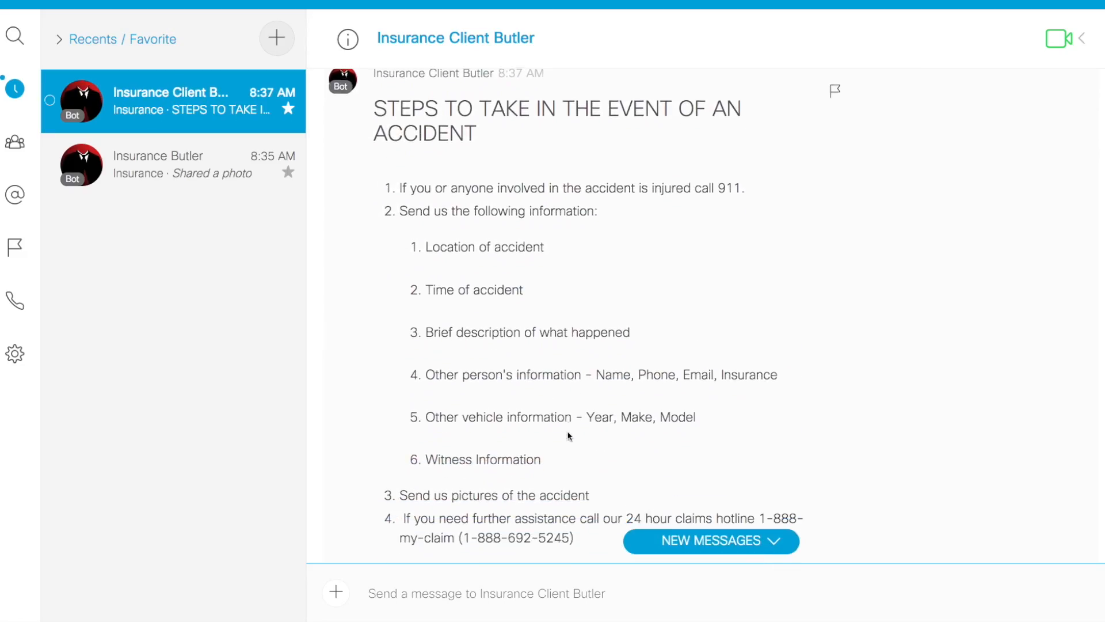
# Step: Jump to the newest messages to show the bot's full accident-steps message
pyautogui.click(710, 540)
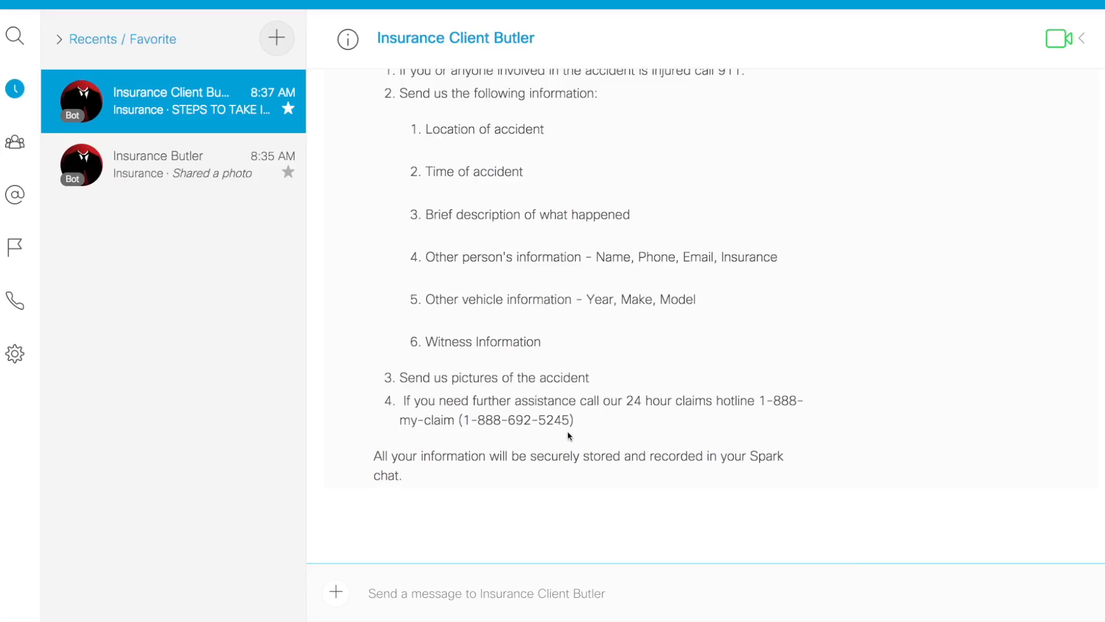
# Step: Reply to the bot with witness details 'Jane Smith 647.987.6543'
pyautogui.click(487, 593)
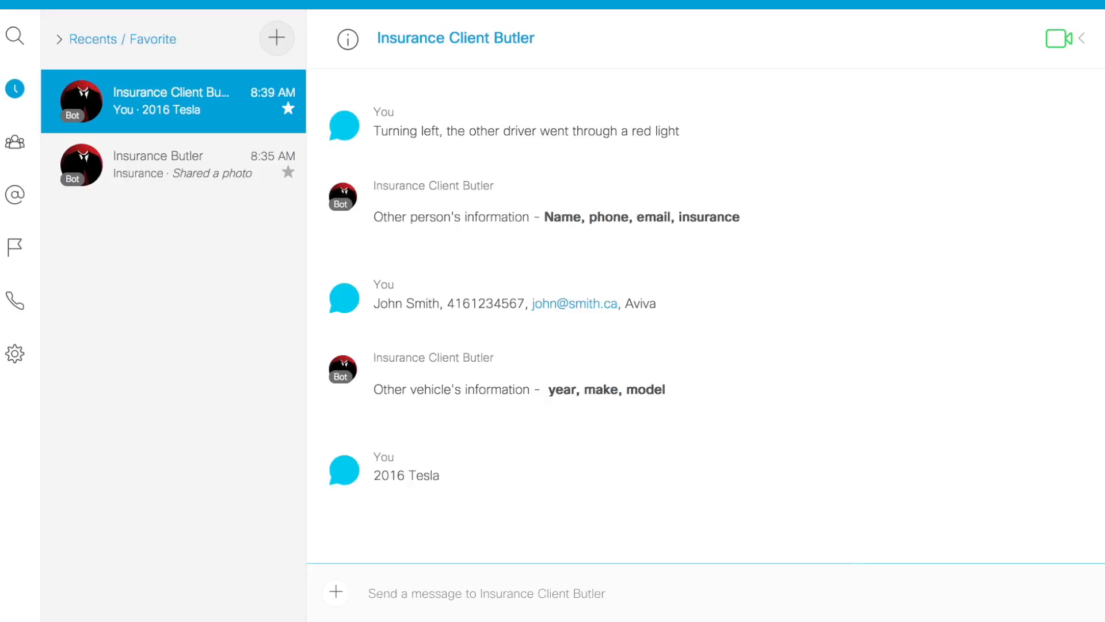
pyautogui.write('Jane Smith 647.987.6543')
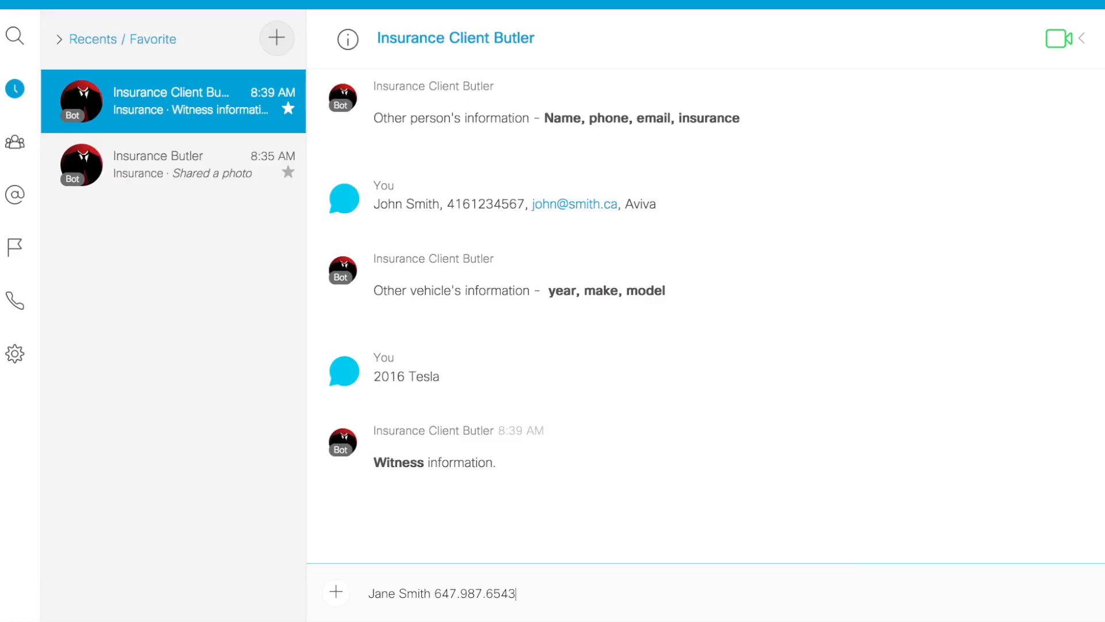
pyautogui.press('enter')
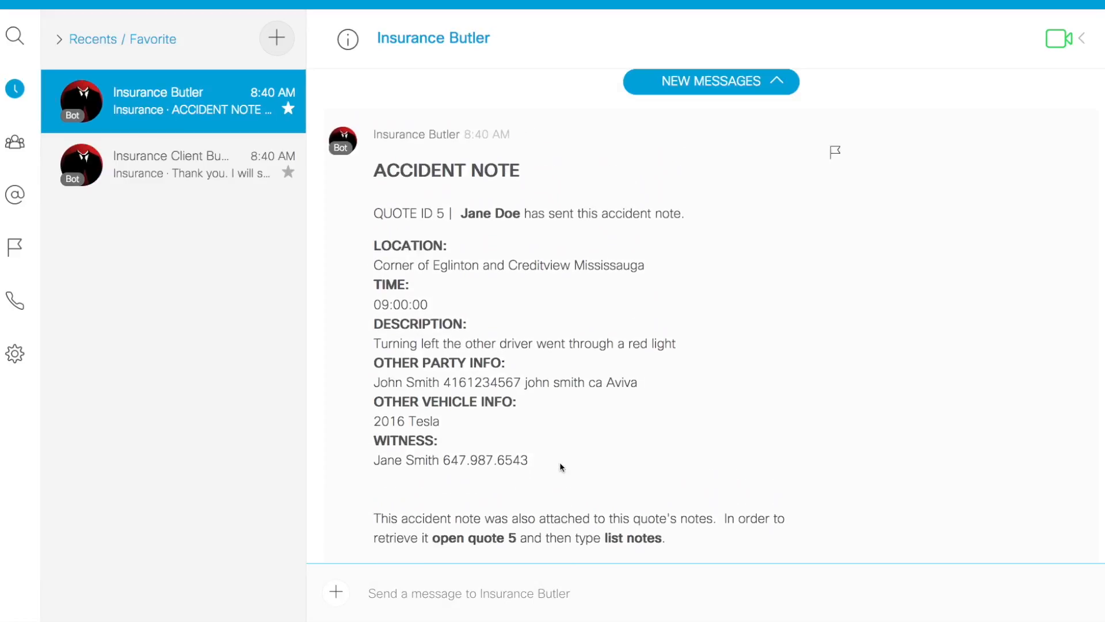